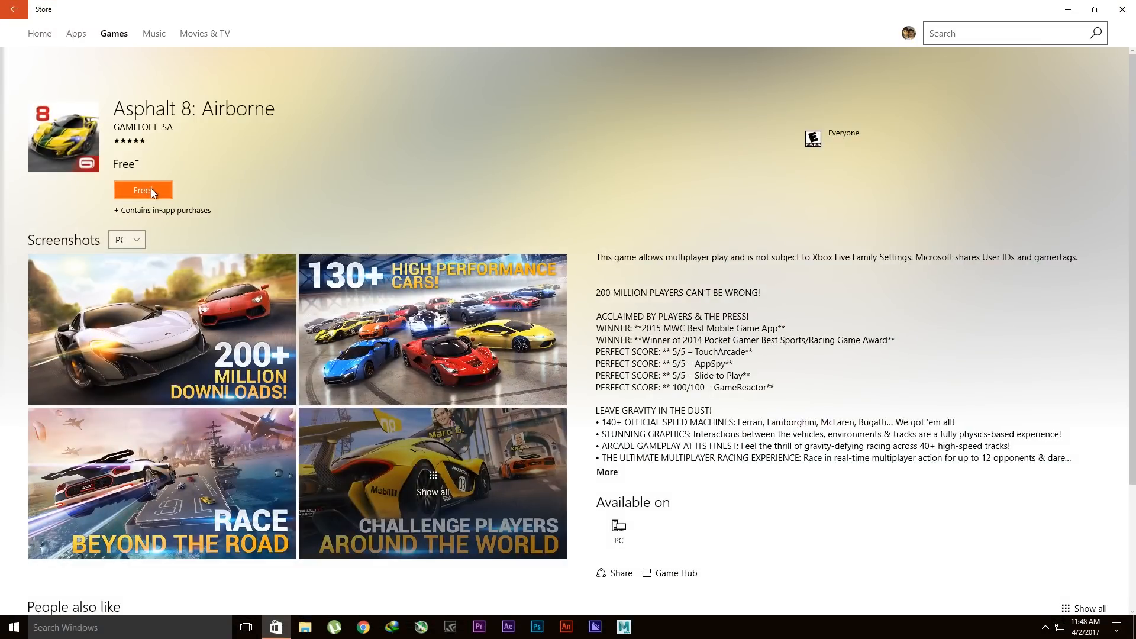
Request the free Asphalt 8: Airborne game, which fails with 'Error, see details'.
left_click(143, 189)
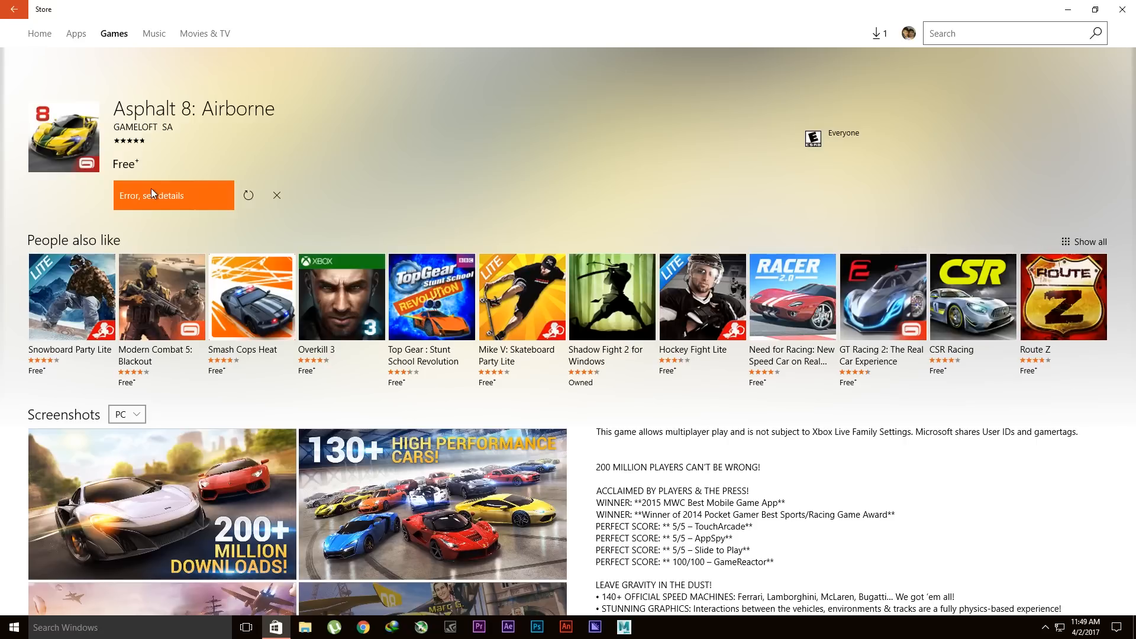
mouse_move(179, 209)
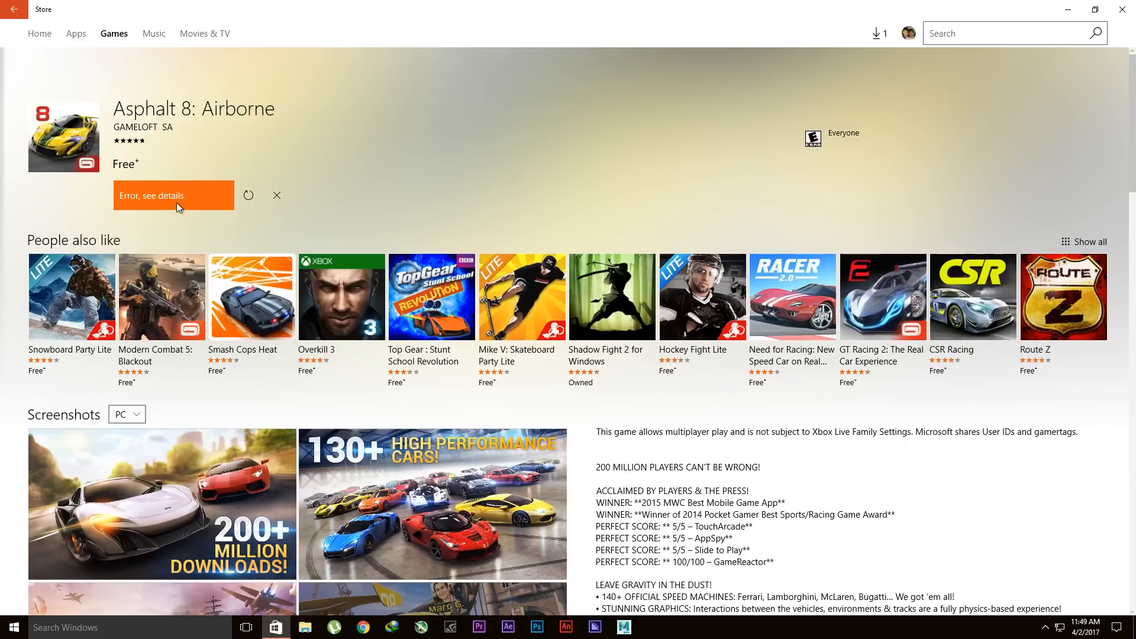
mouse_move(180, 210)
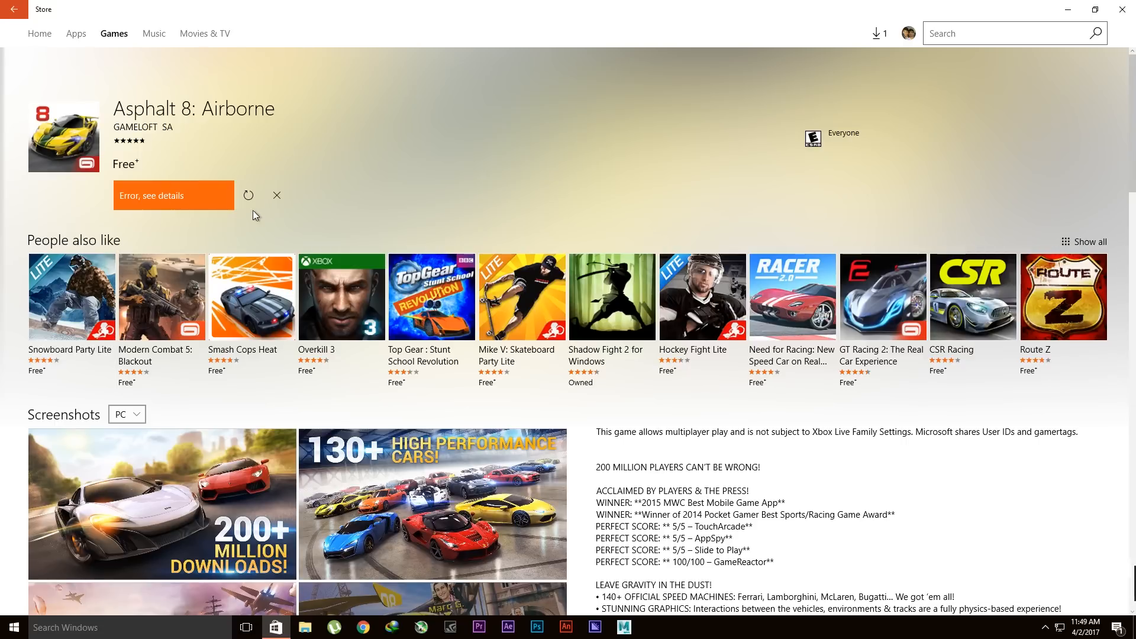
left_click(248, 195)
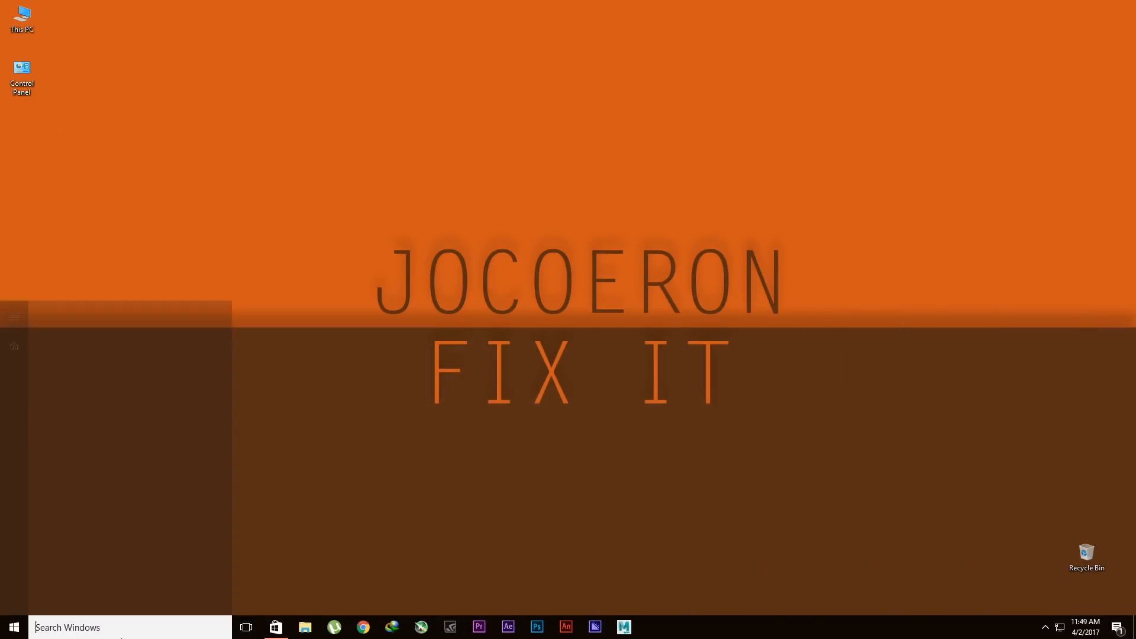
Search Windows for 'services' and launch the Services desktop app from the results.
type("sev")
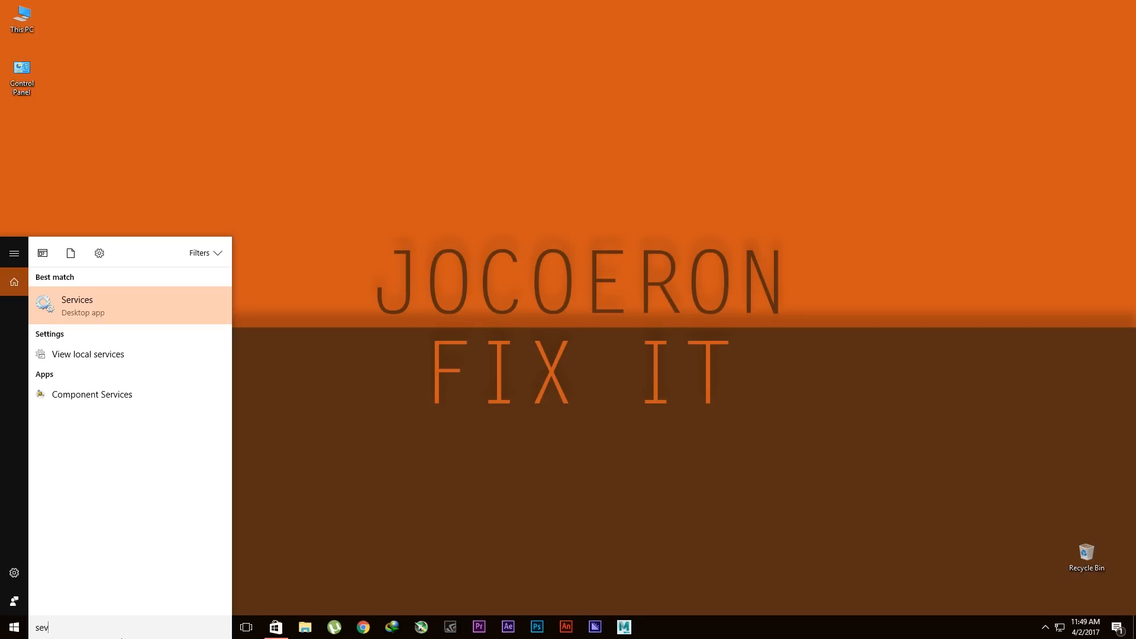
type("vices")
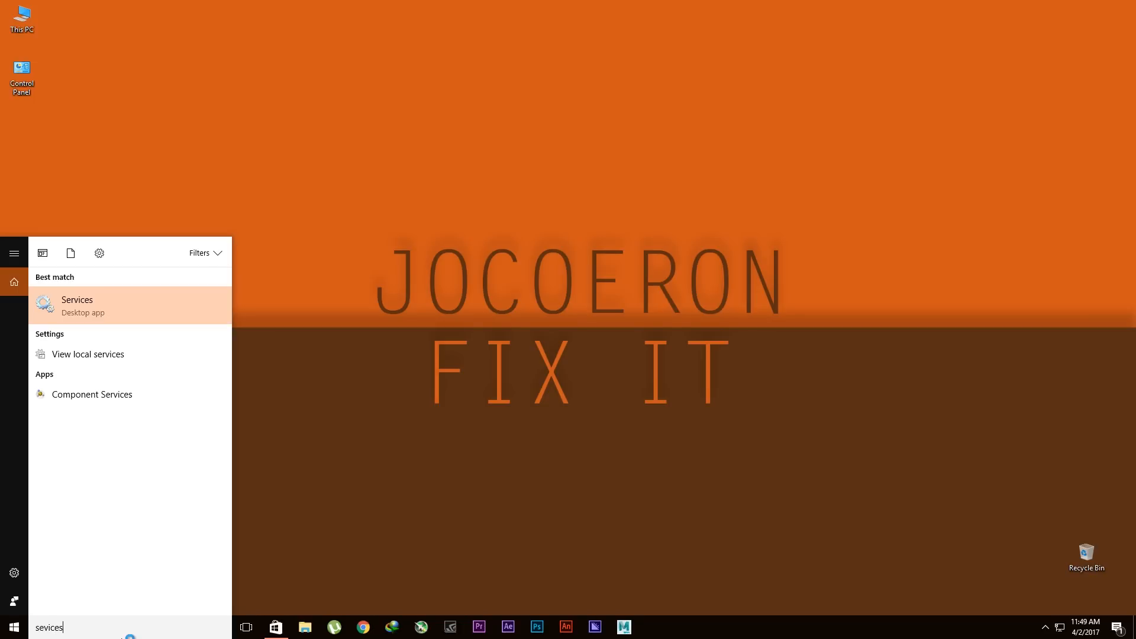
left_click(77, 304)
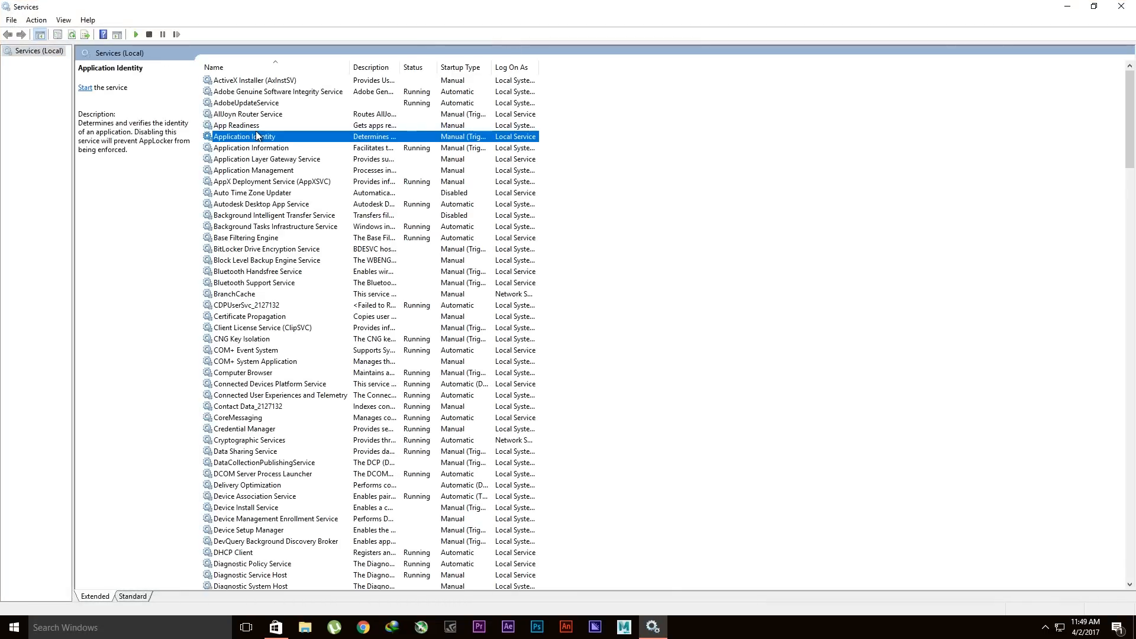
Locate the disabled Windows Update service in the list and bring up its Properties.
scroll("down", 3)
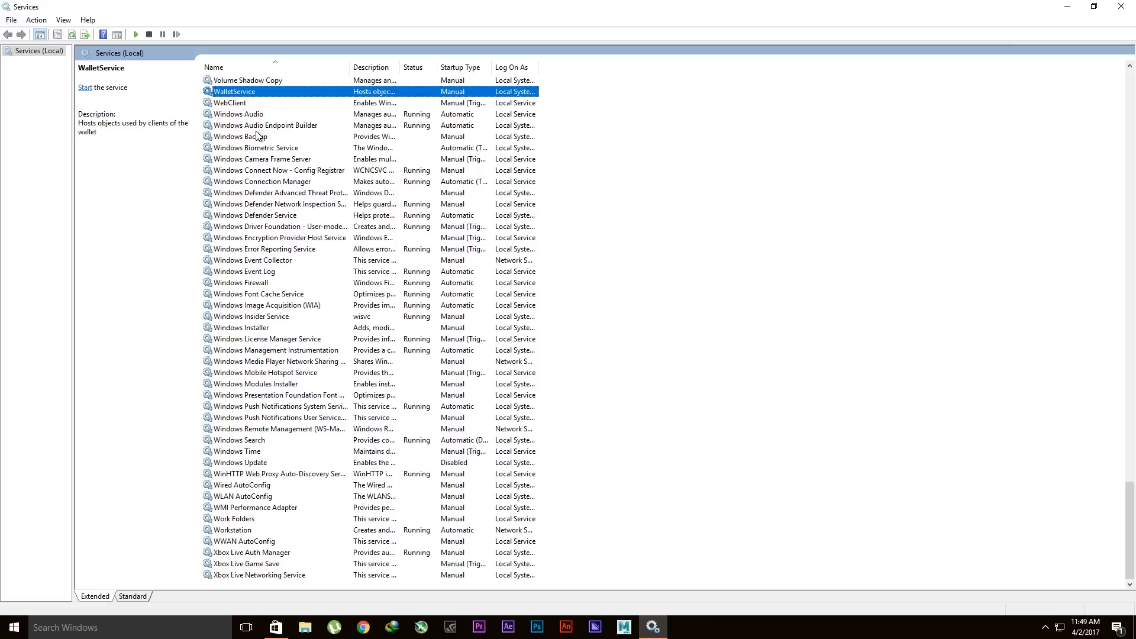
mouse_move(274, 469)
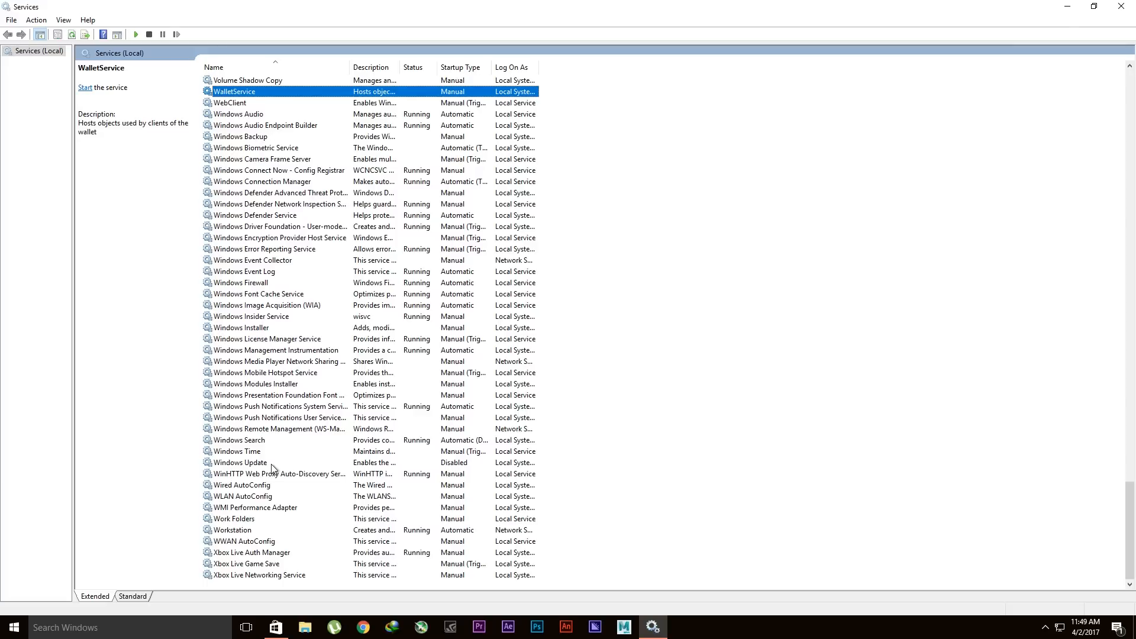
right_click(241, 463)
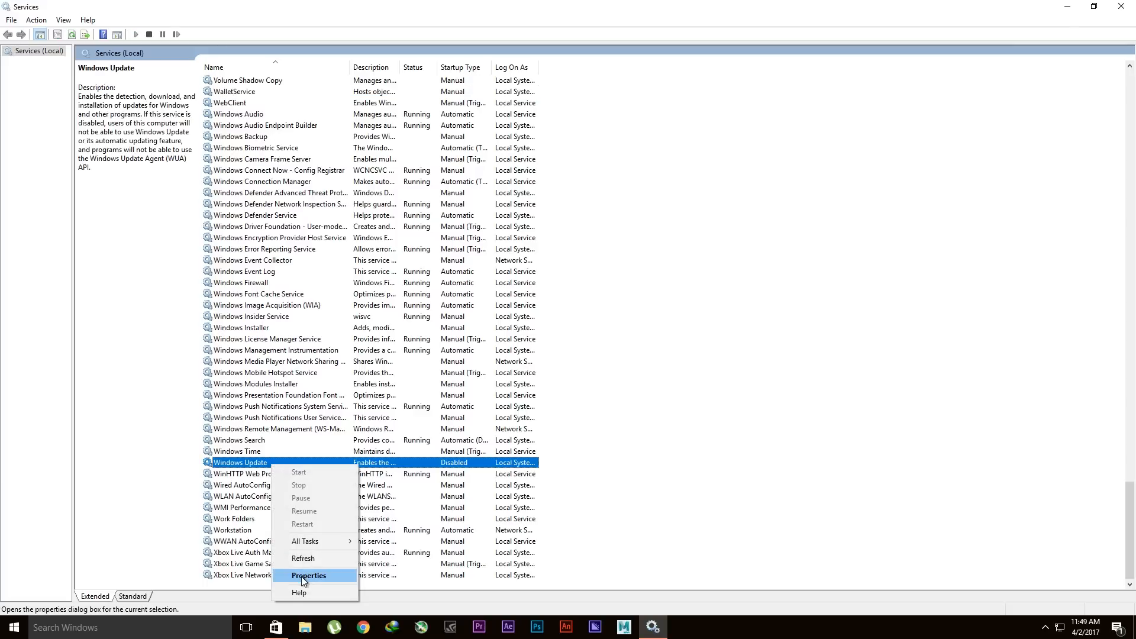
left_click(309, 575)
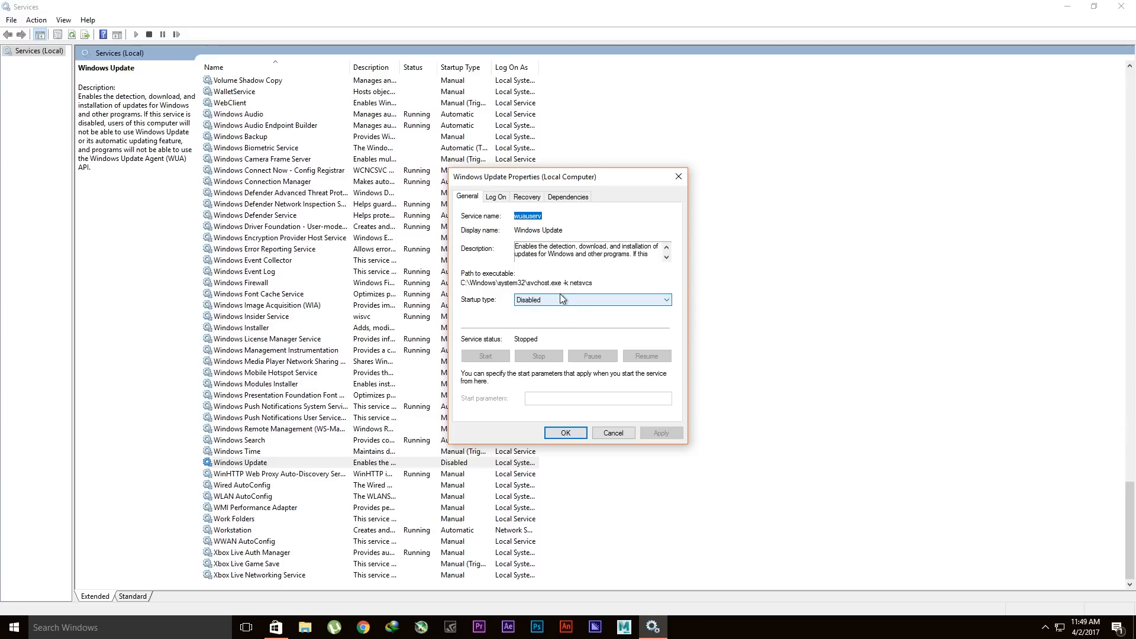
Set Windows Update's startup type to Manual, apply it and start the service.
left_click(662, 299)
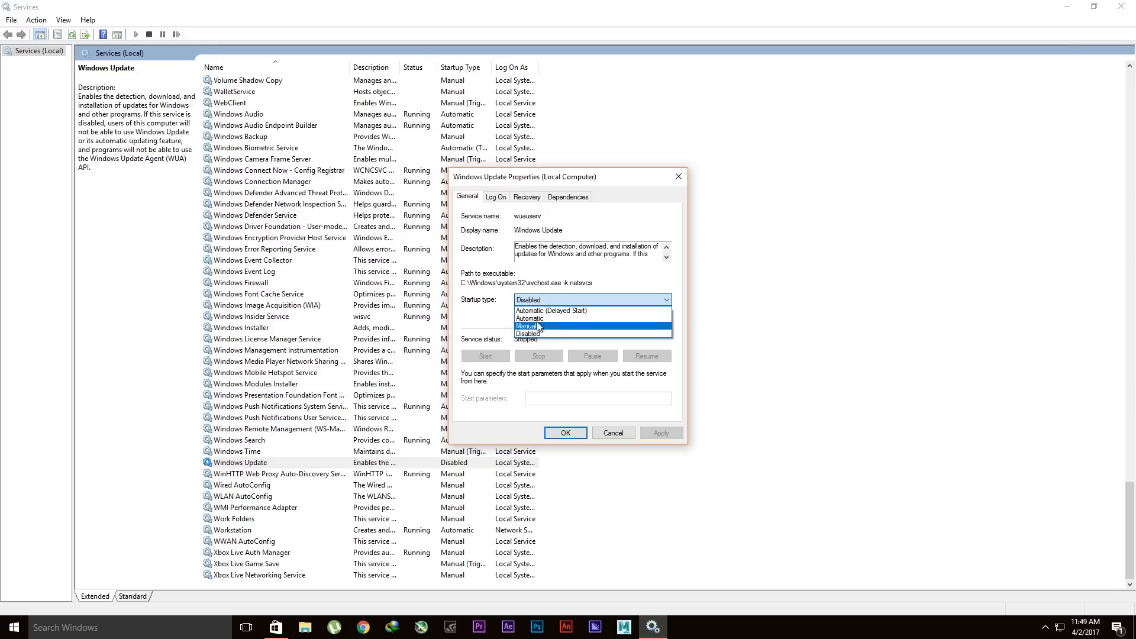
mouse_move(528, 333)
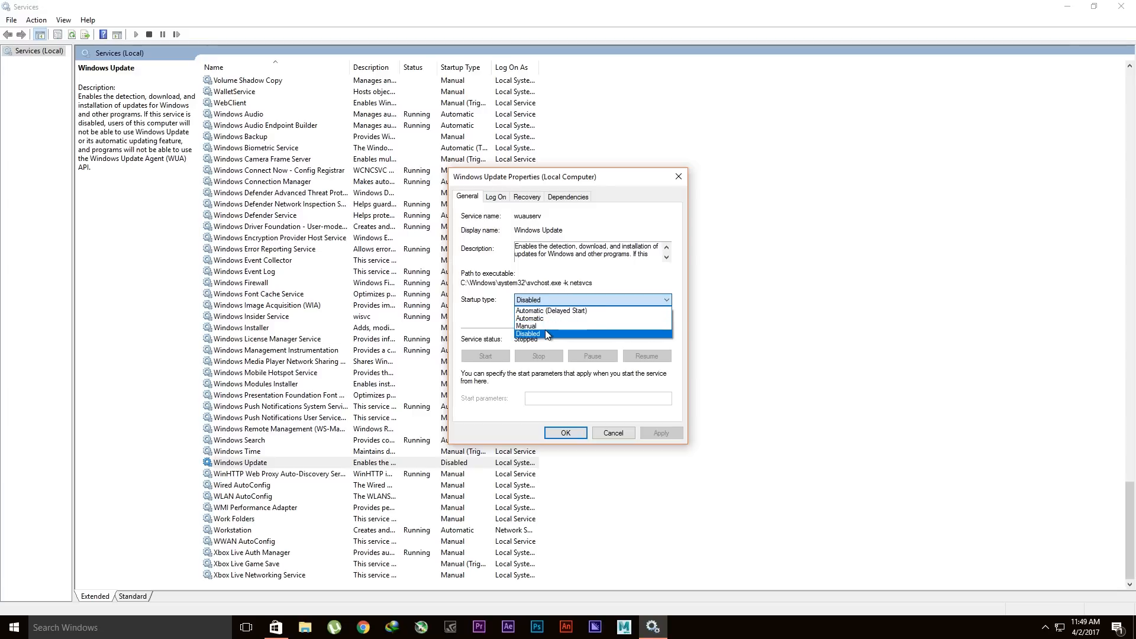
left_click(526, 325)
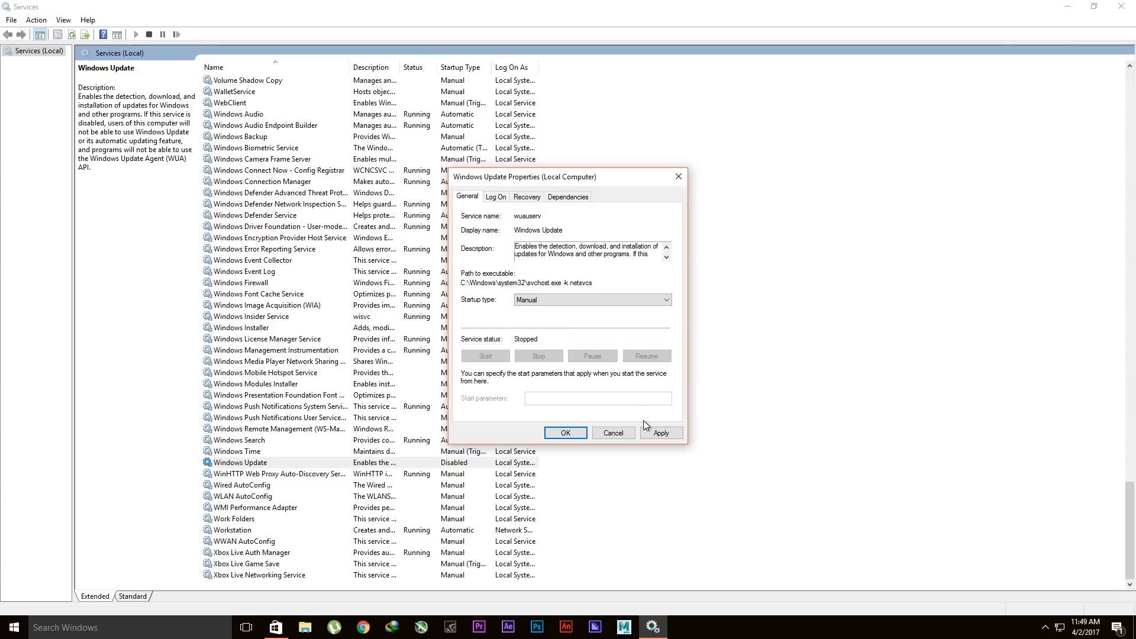
left_click(659, 433)
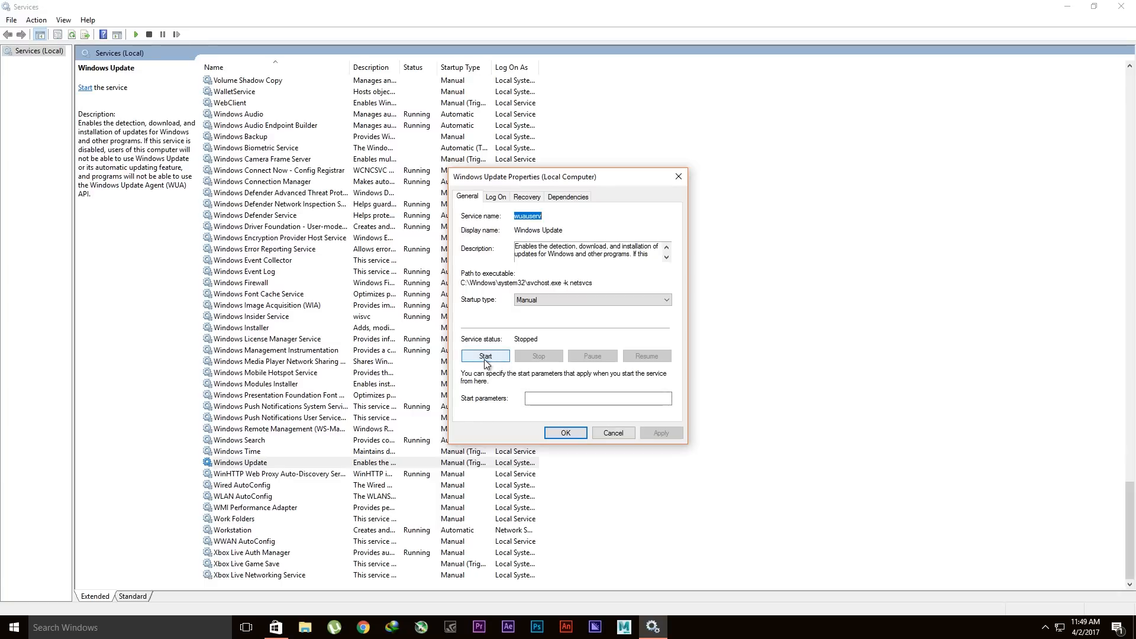
left_click(485, 356)
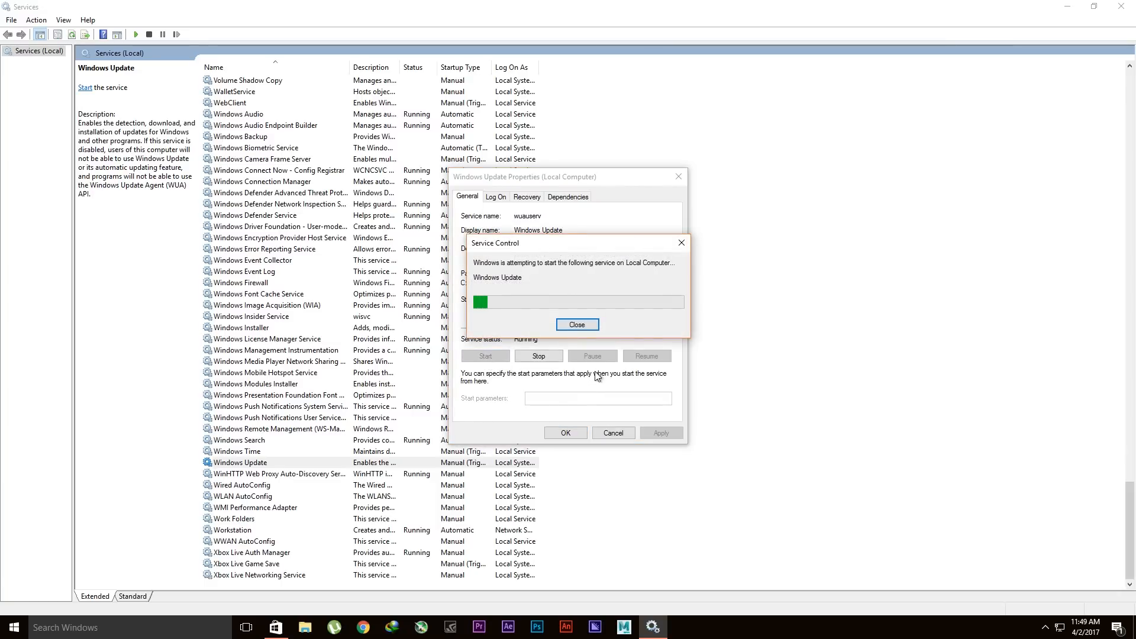
left_click(576, 325)
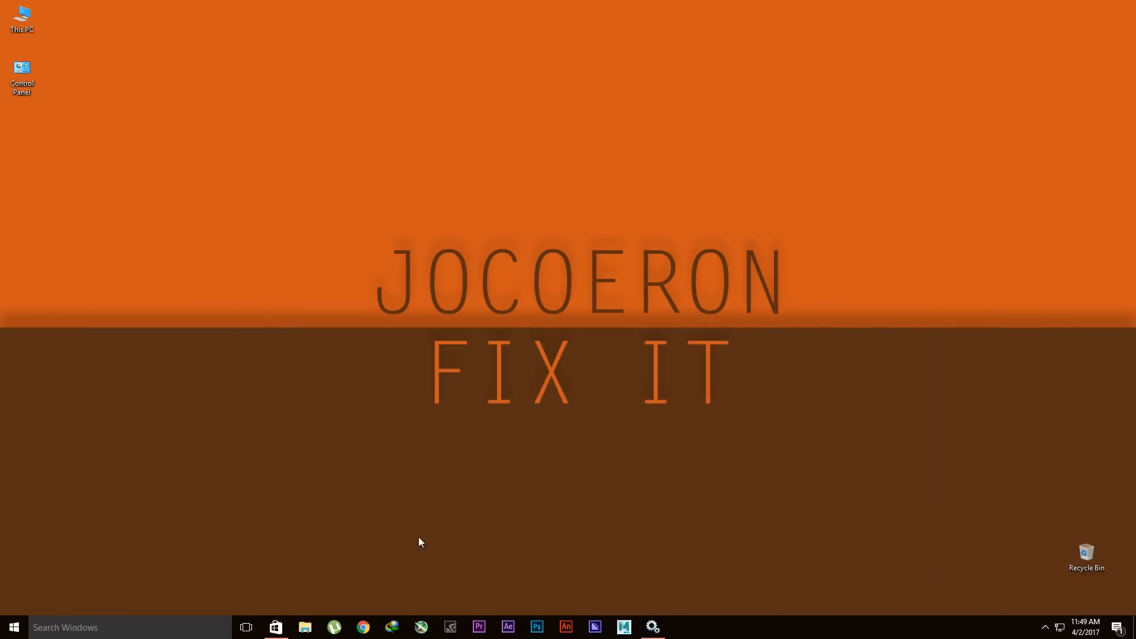
Return to the Store and begin installing Asphalt 8: Airborne so its download starts.
left_click(276, 627)
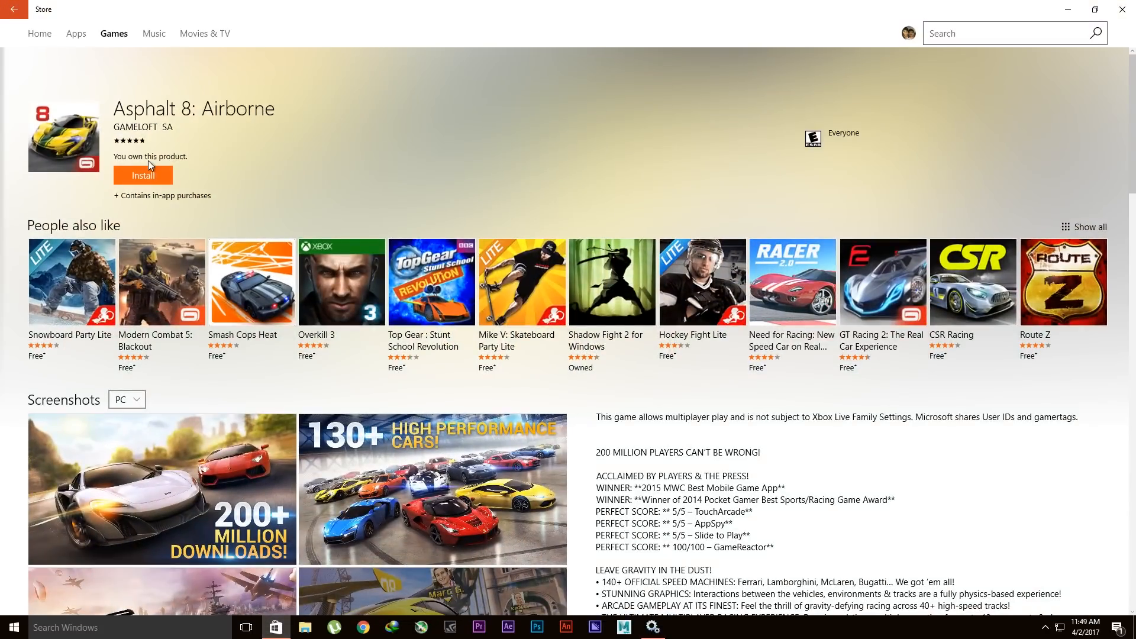
left_click(144, 175)
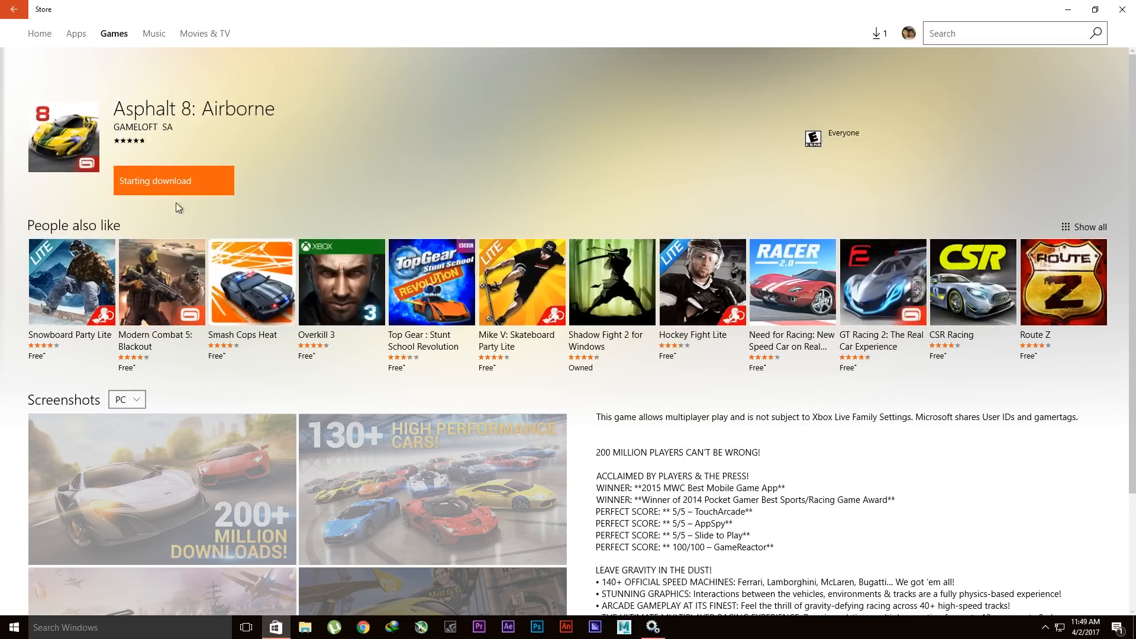